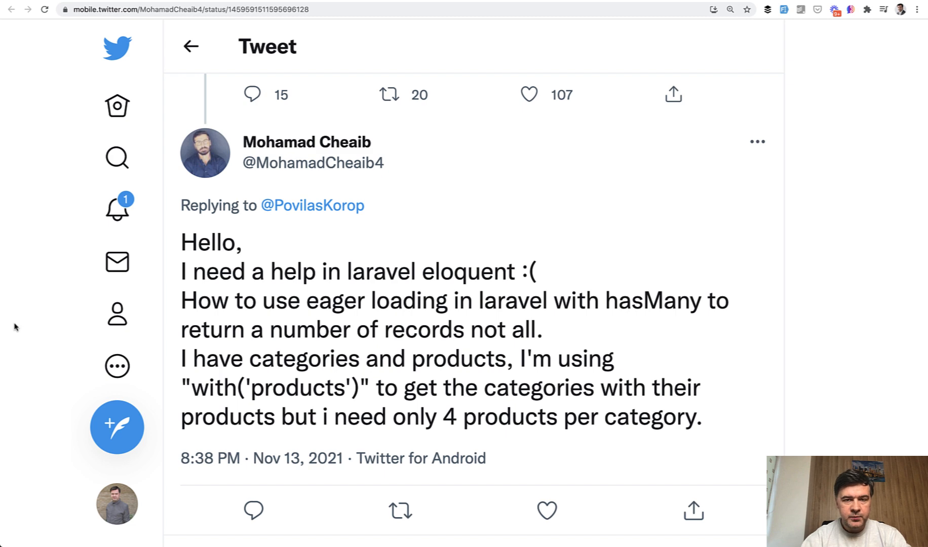
mouse_move(462, 416)
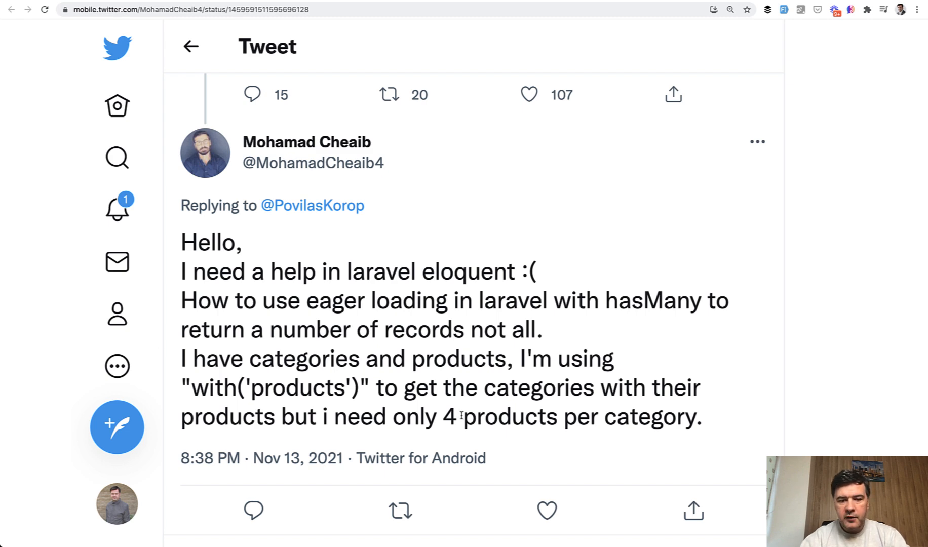
Open the project.test page and scroll through categories listing all their products.
double_click(447, 358)
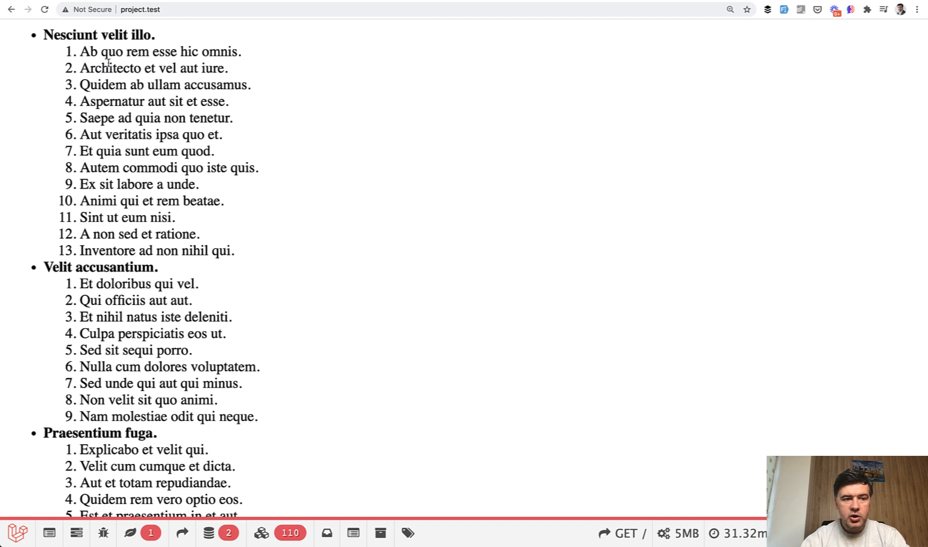
scroll("down", 3)
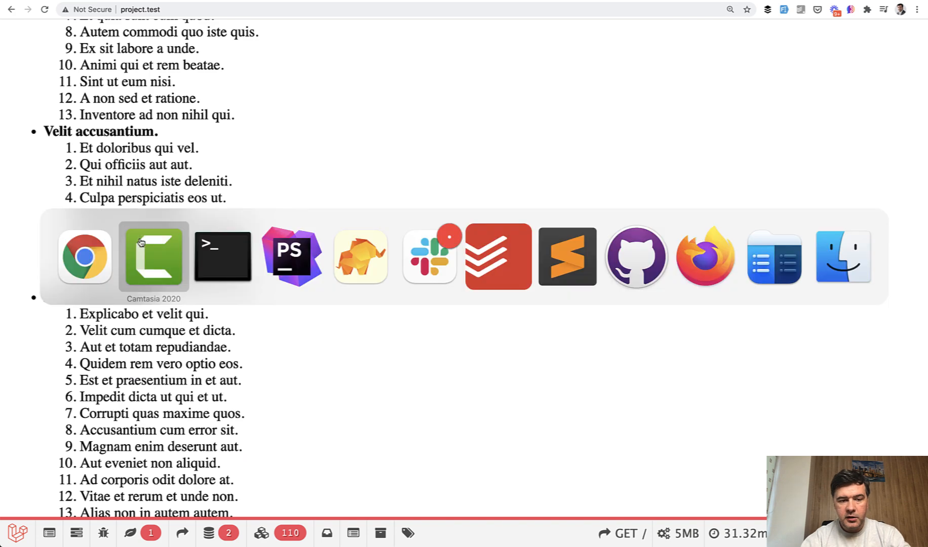
left_click(290, 256)
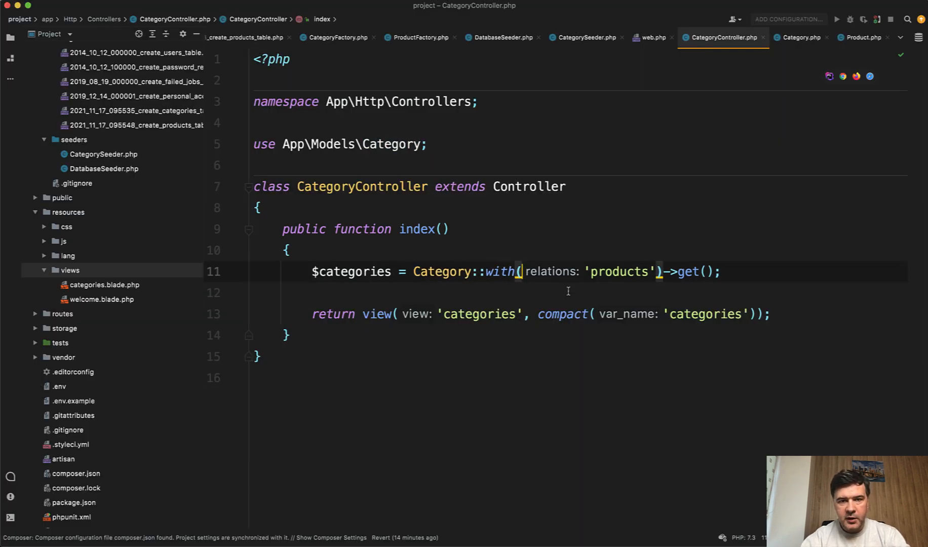
left_click(725, 37)
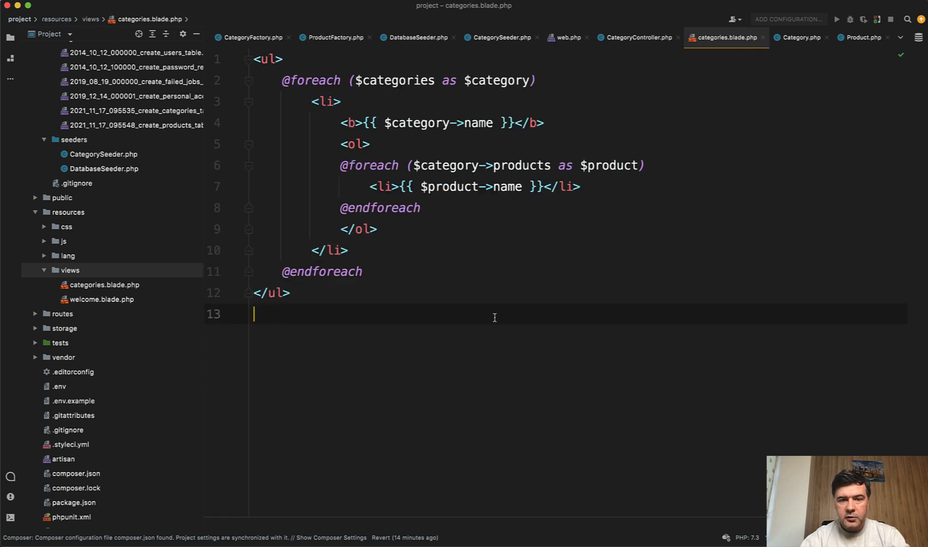
double_click(493, 80)
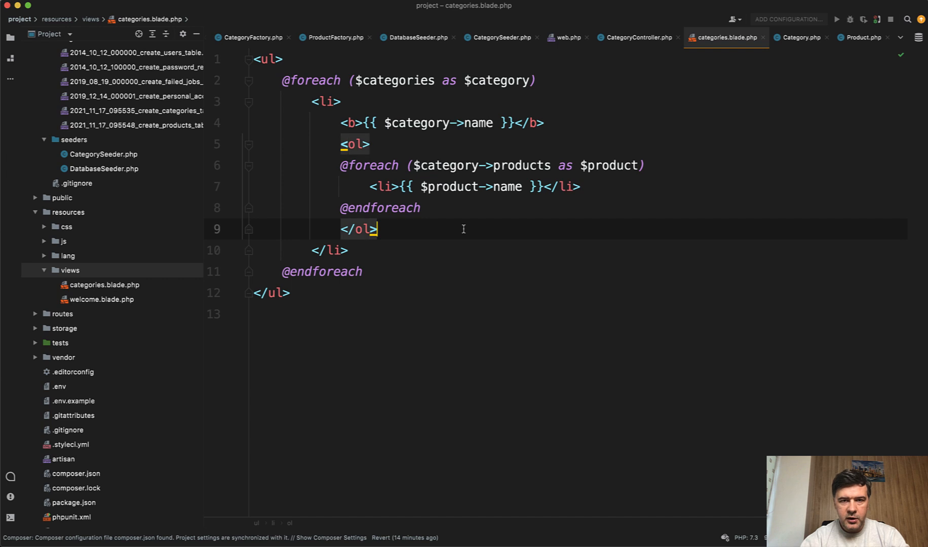
left_click(551, 165)
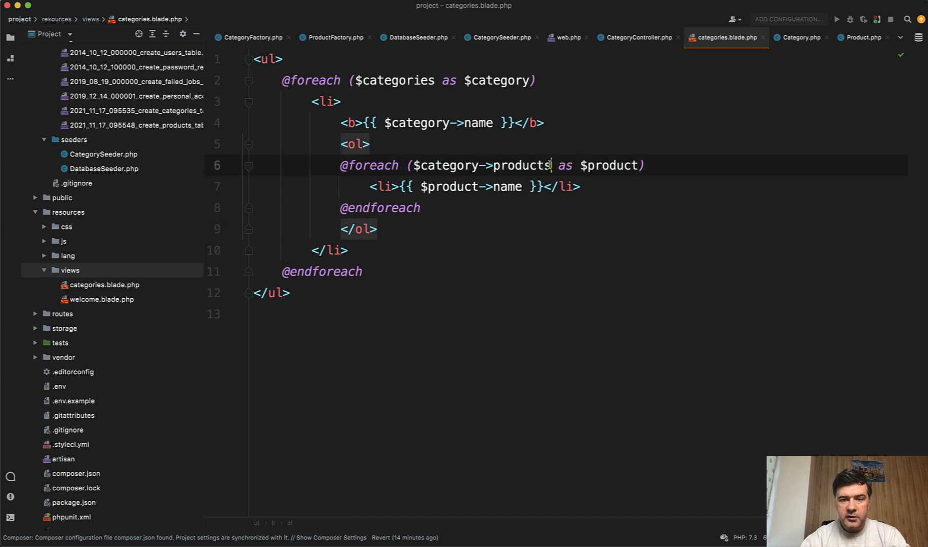
type("-")
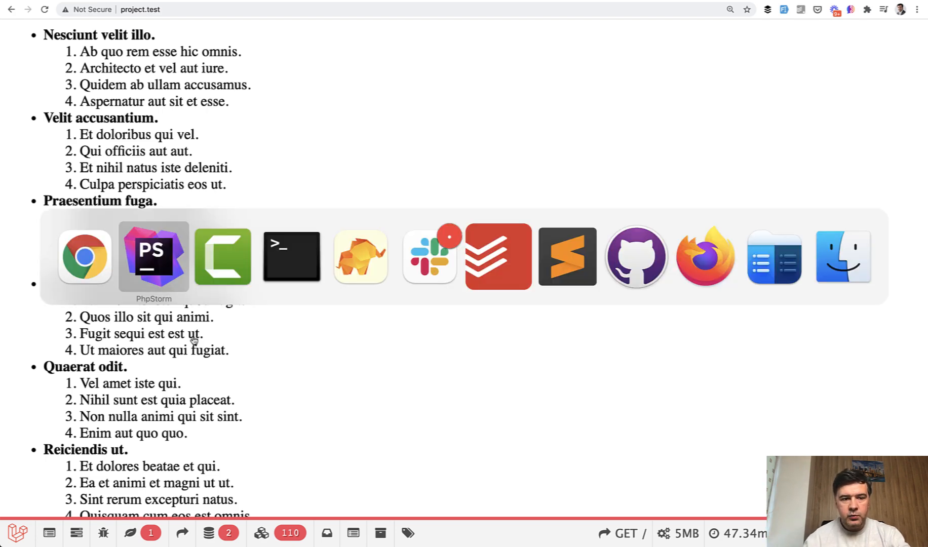
After confirming four products per category, return to PhpStorm.
left_click(153, 257)
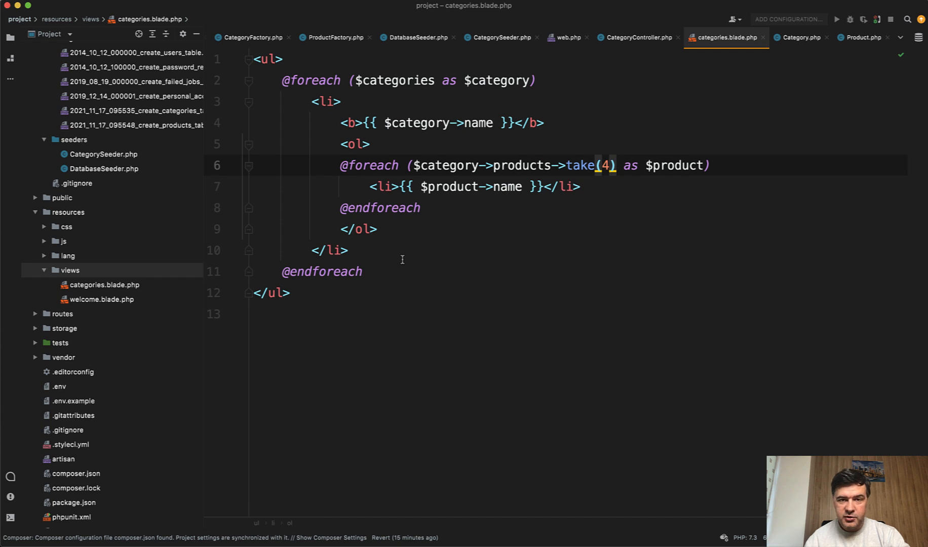
In CategoryController, eager-load products with a $query closure, swapping a name-like where for limit.
left_click(637, 37)
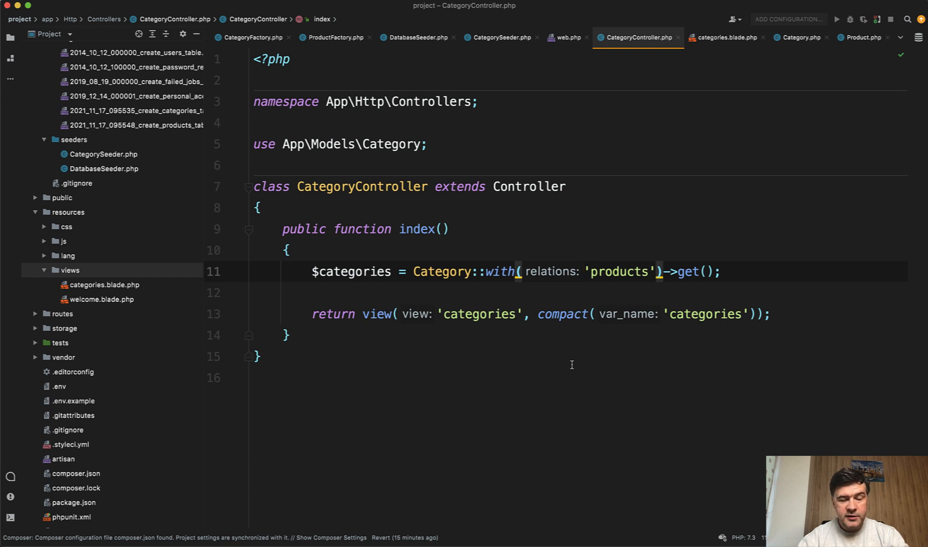
mouse_move(513, 324)
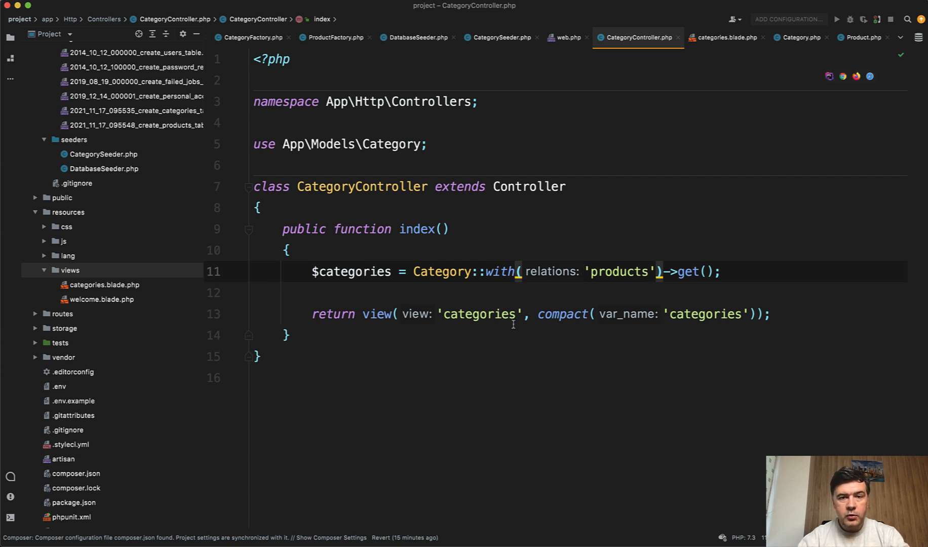
mouse_move(513, 334)
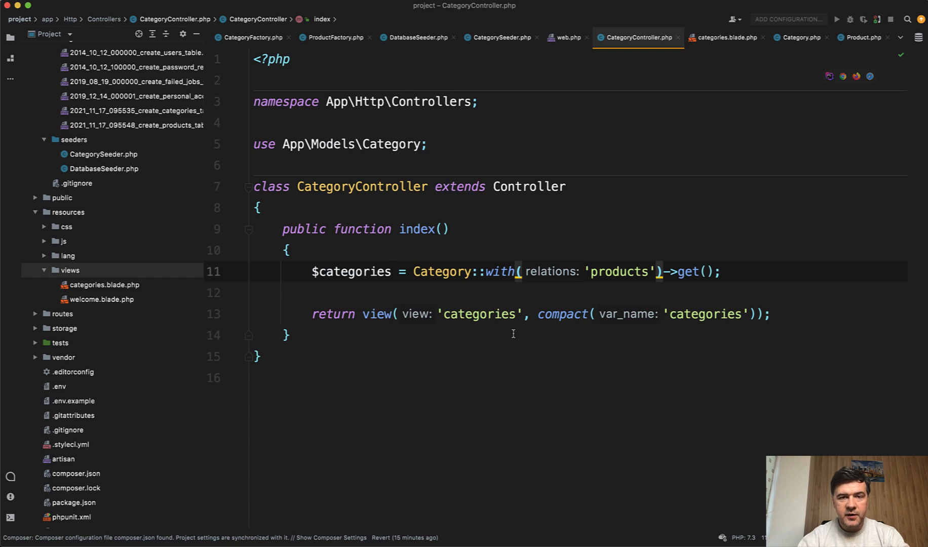
type("[")
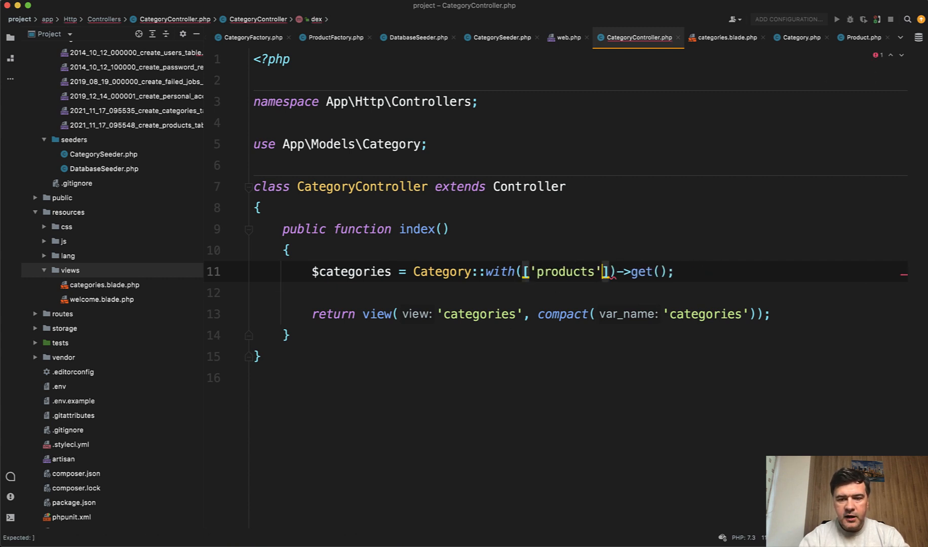
type("=> function(")
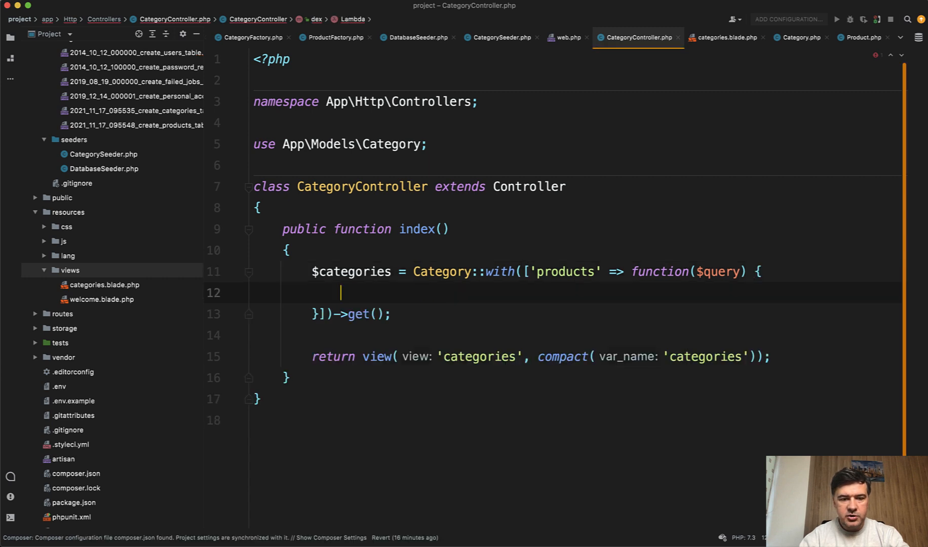
type("$query->where")
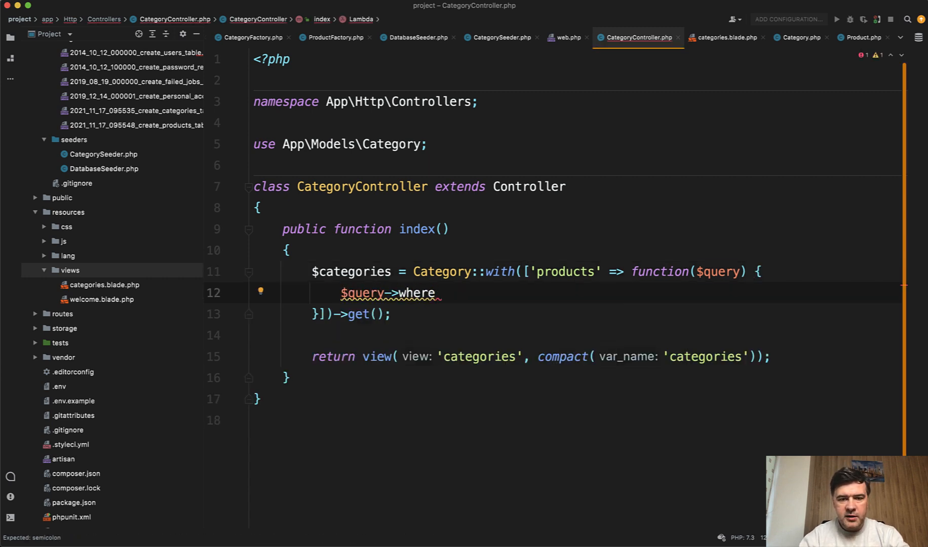
type("('n'")
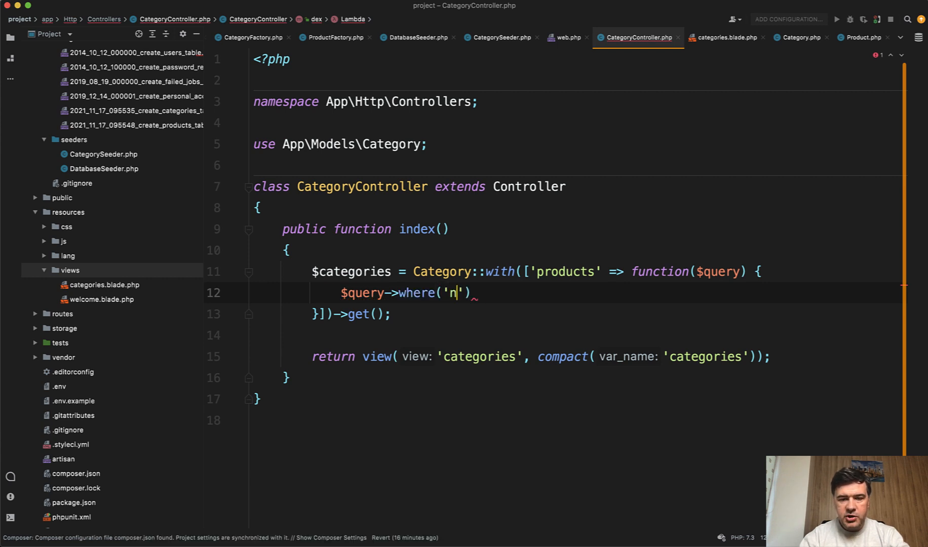
type("ame', 'like', '%")
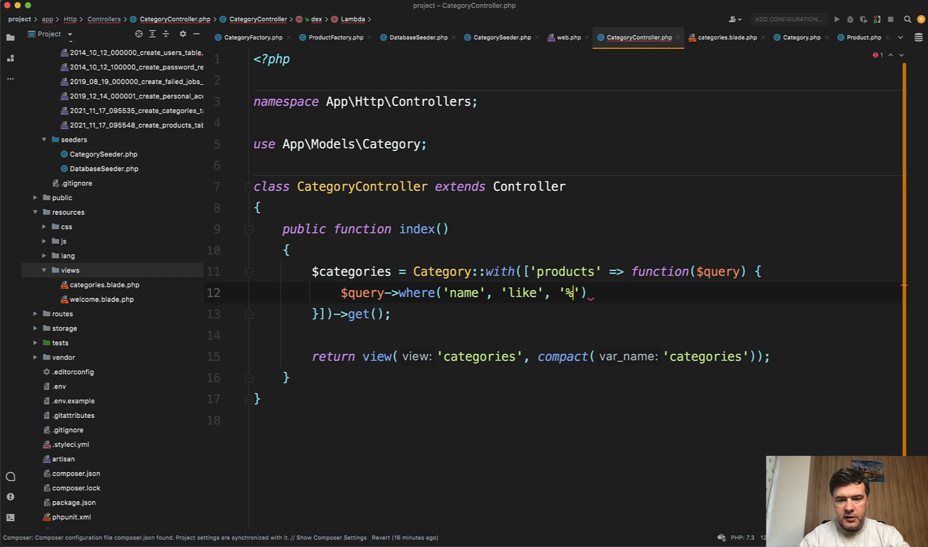
type("a%');")
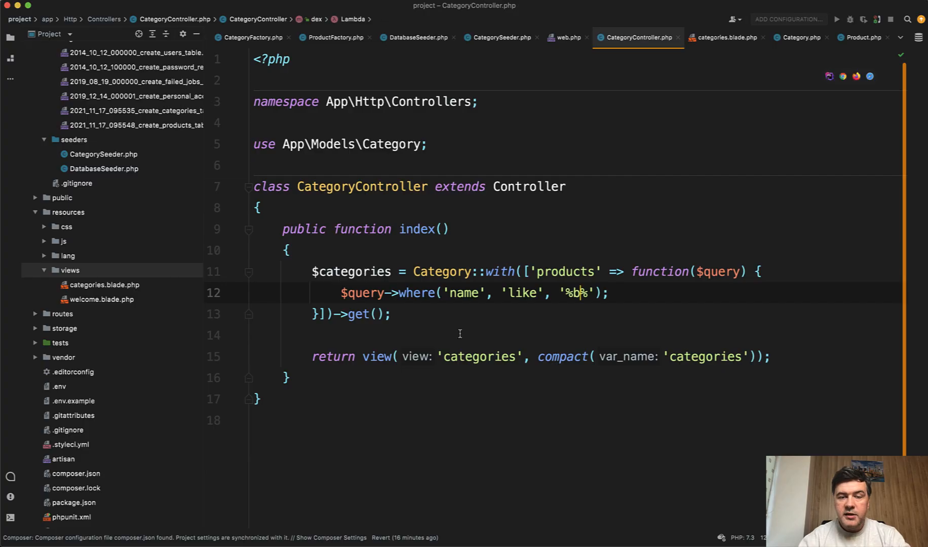
left_click(396, 292)
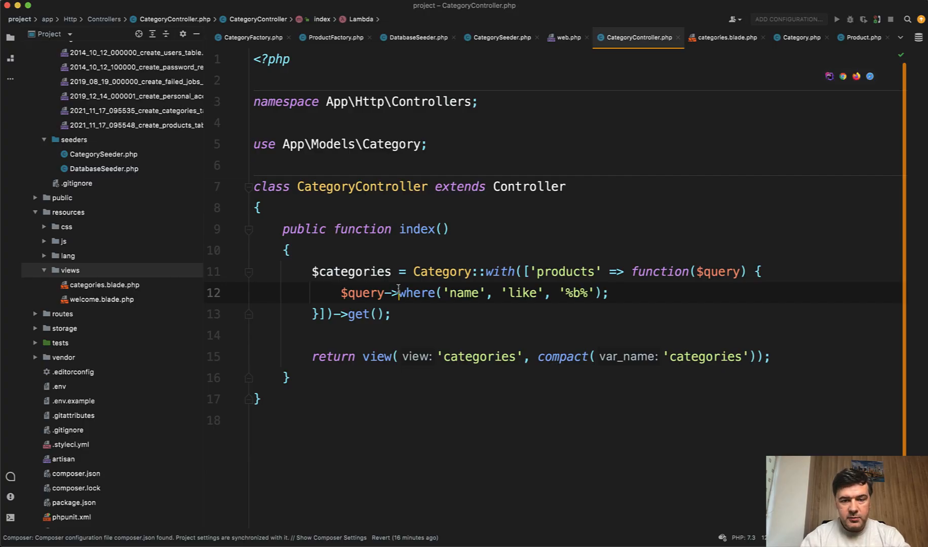
type("limit")
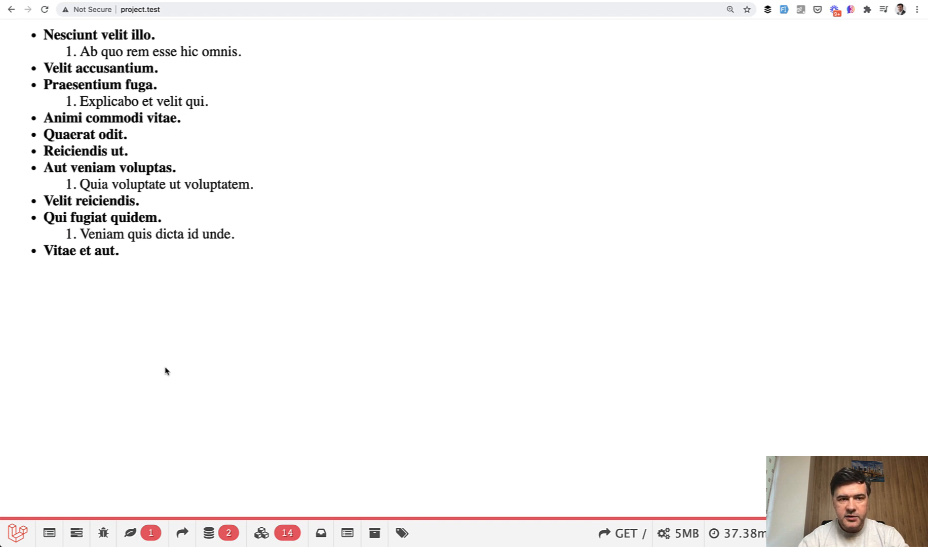
mouse_move(208, 533)
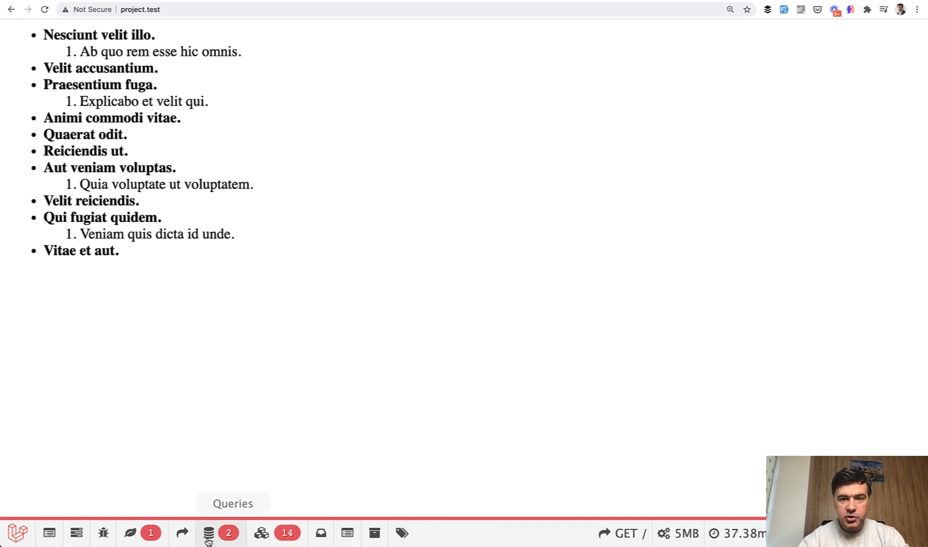
Inspect Debugbar's Queries showing one products query limited to 4 overall, then open the package repo tab.
left_click(207, 533)
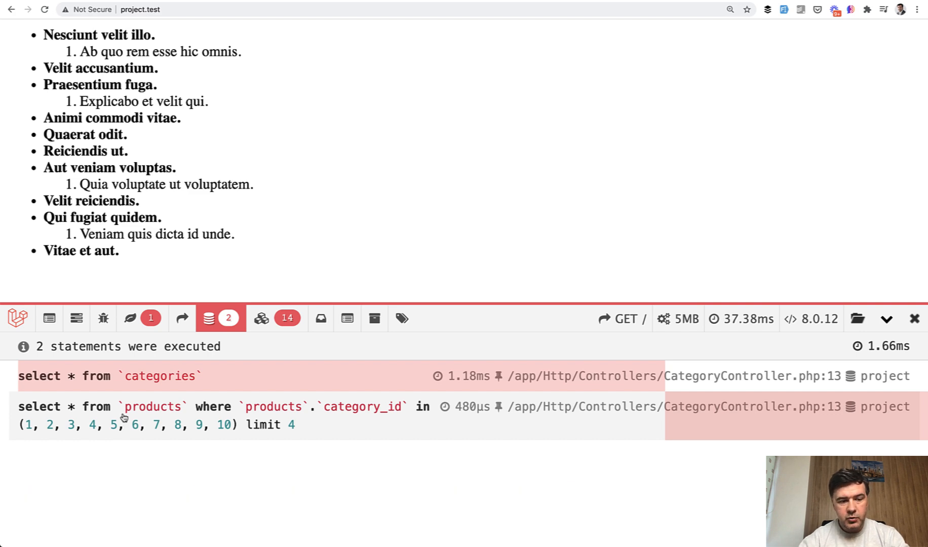
mouse_move(221, 464)
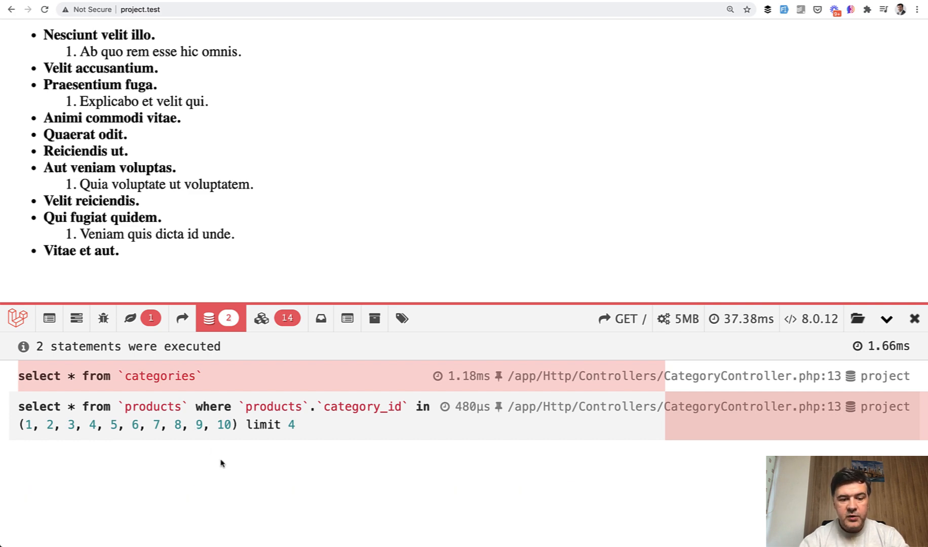
mouse_move(236, 489)
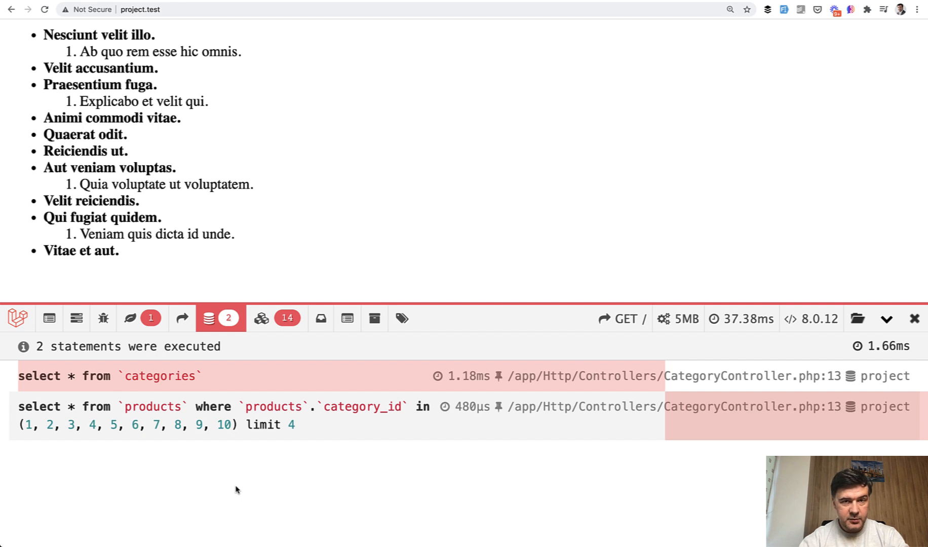
mouse_move(205, 94)
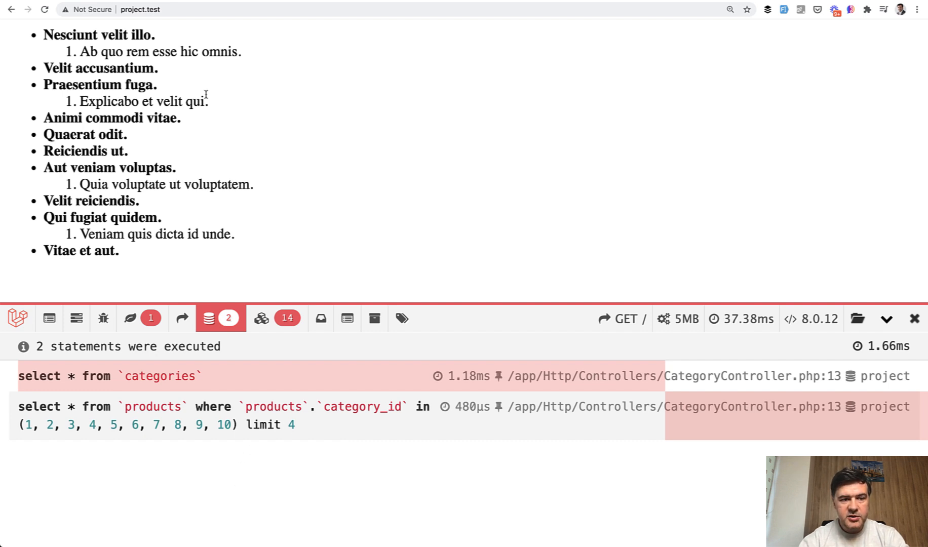
mouse_move(120, 217)
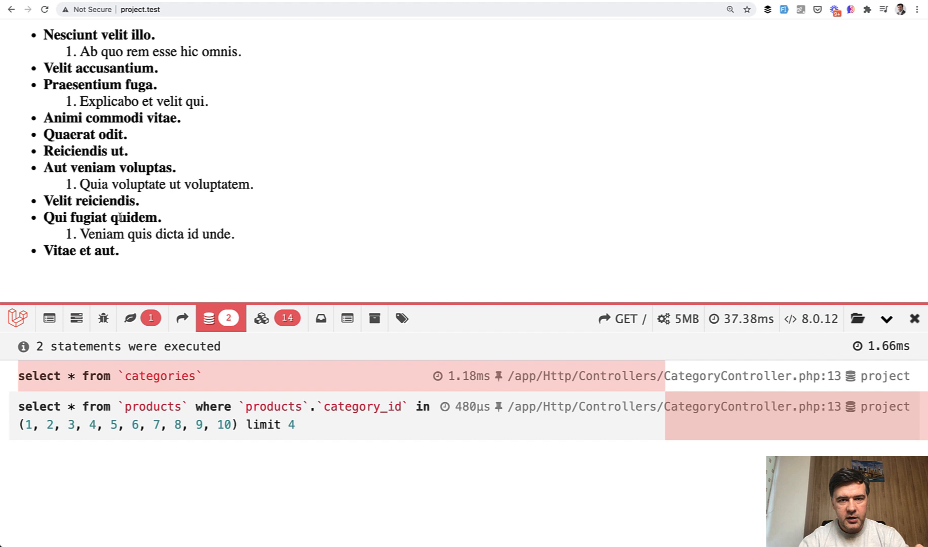
mouse_move(181, 72)
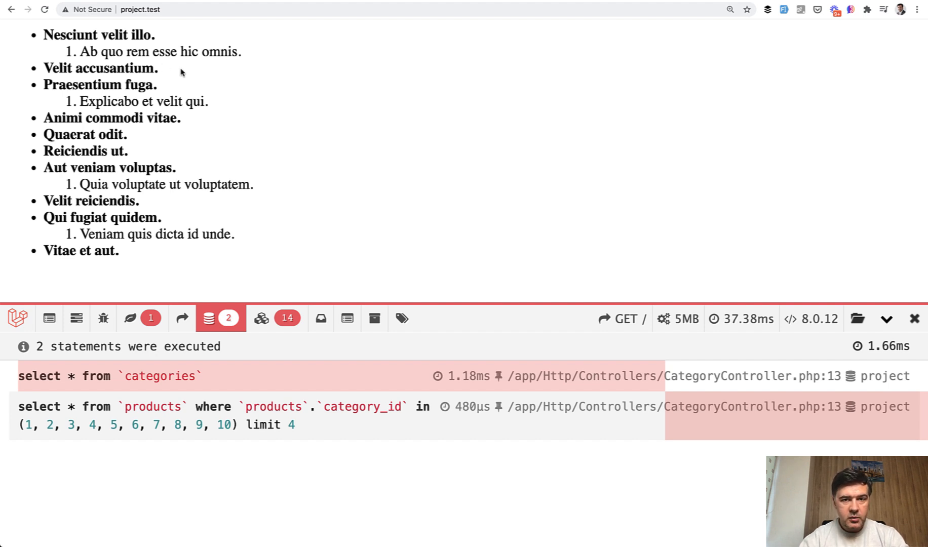
left_click(148, 10)
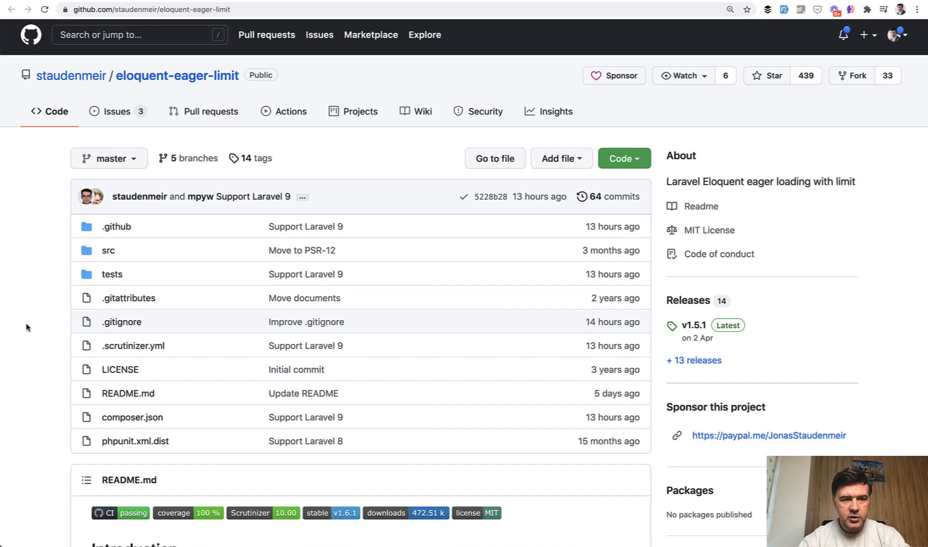
Read the eloquent-eager-limit README's Installation and Usage sections, then return to CategoryController.
scroll("down", 3)
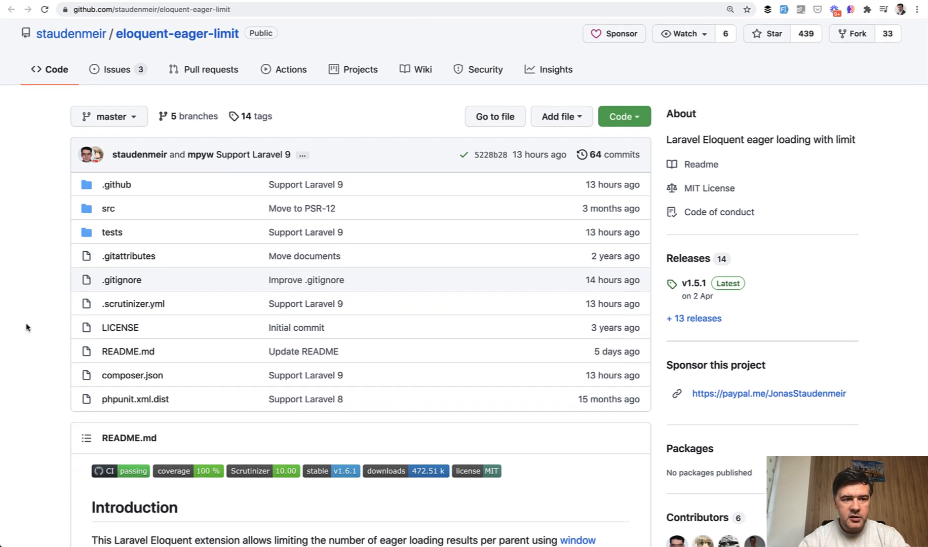
scroll("down", 3)
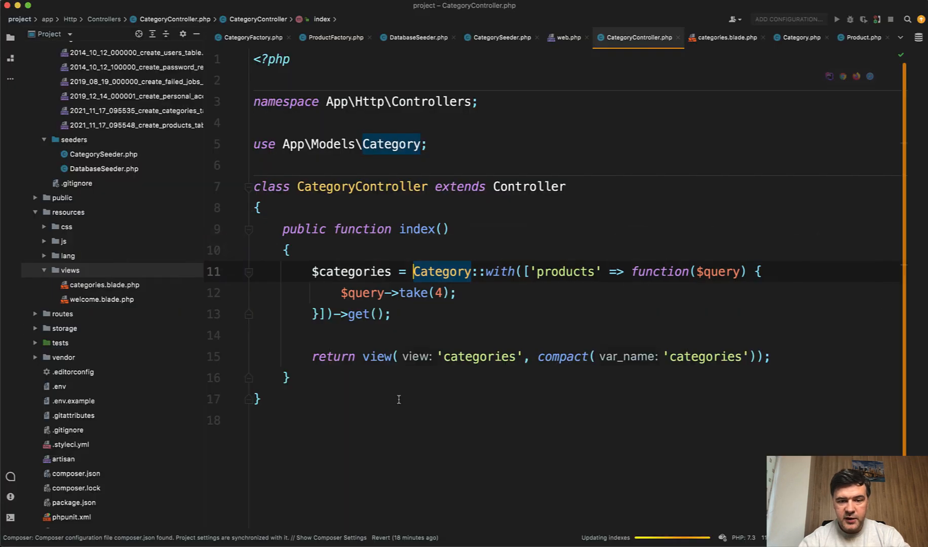
left_click(411, 292)
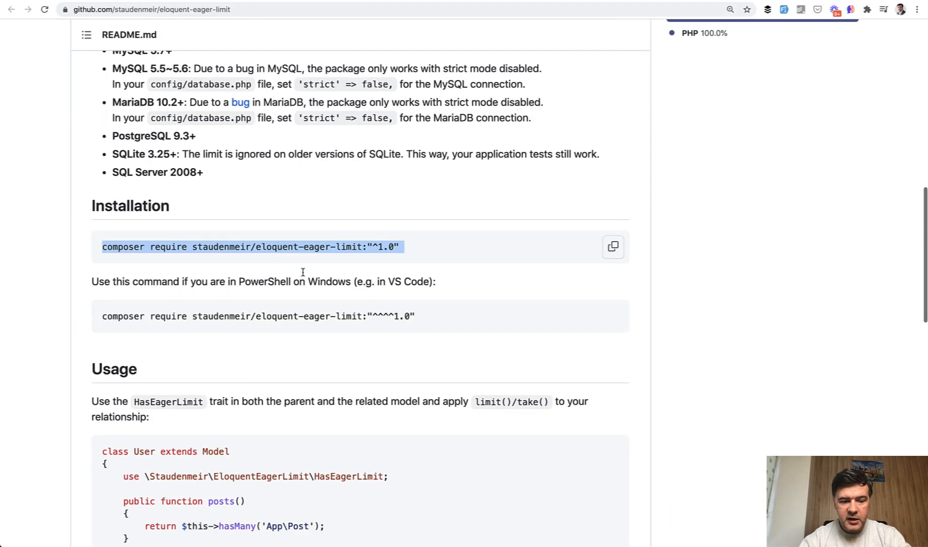
scroll("down", 3)
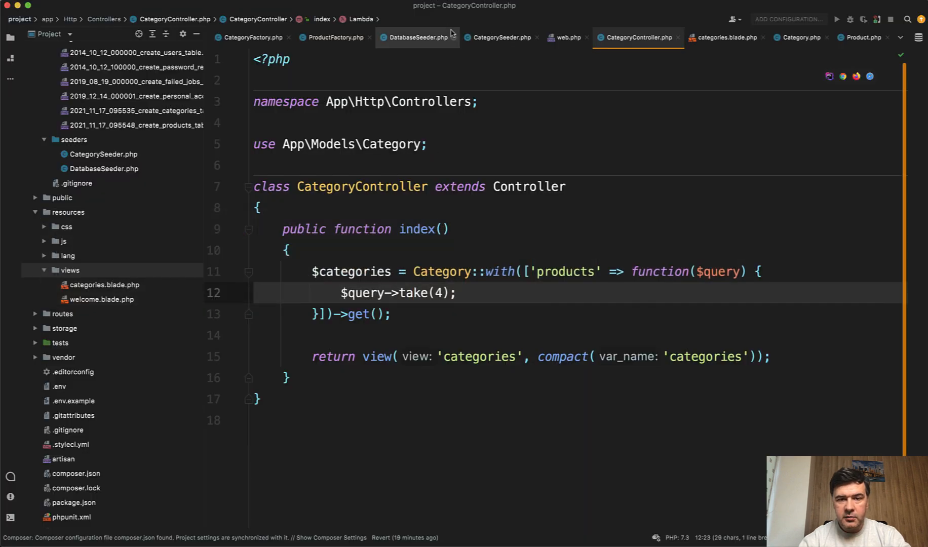
Append HasEagerLimit via autocomplete to the HasFactory use line in Category.php and Product.php.
left_click(801, 38)
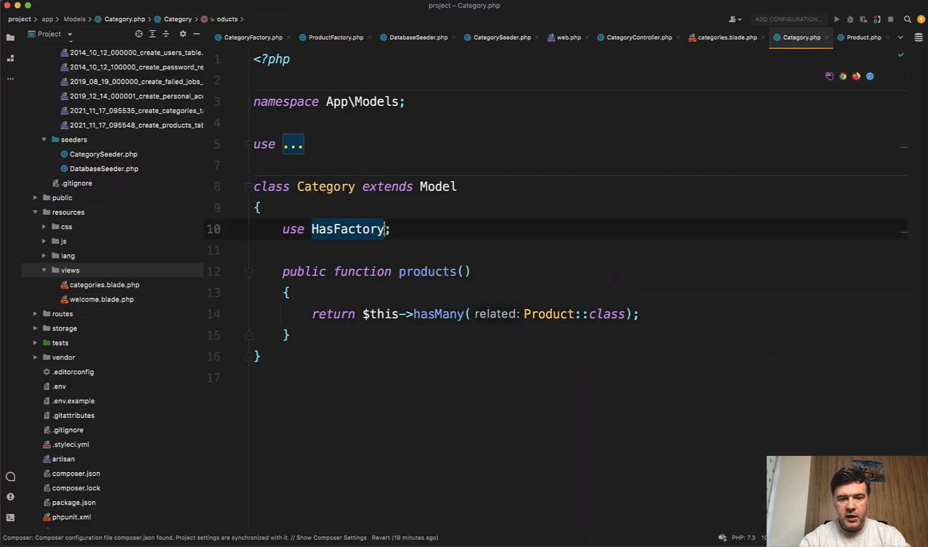
type(", HAs")
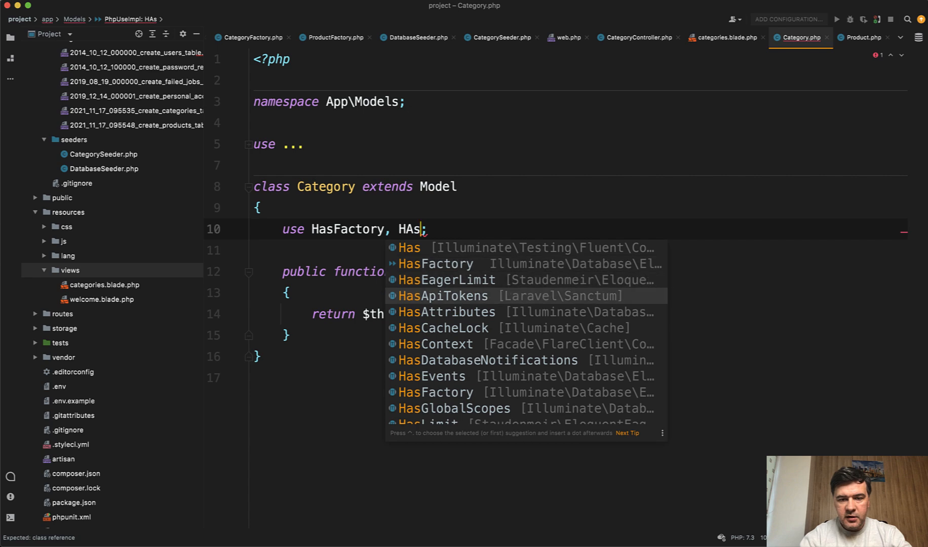
left_click(447, 281)
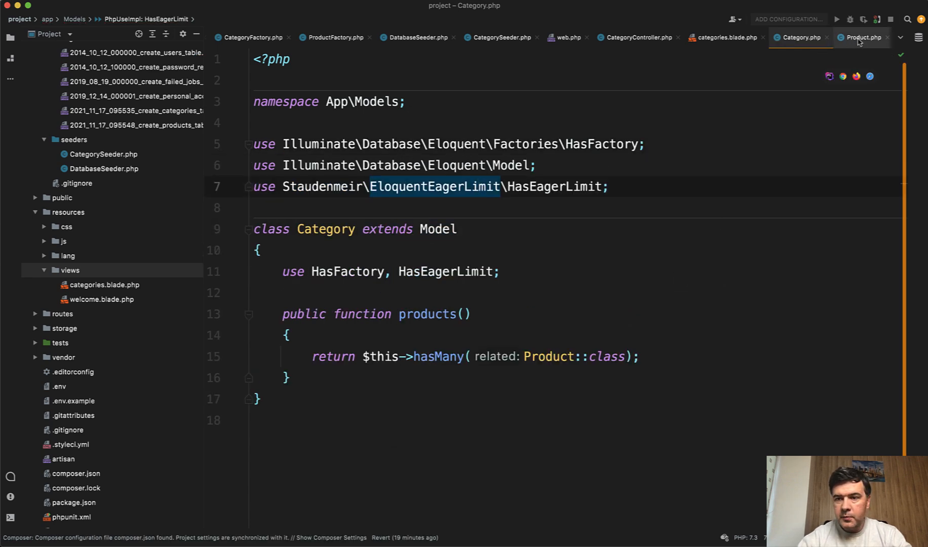
left_click(862, 38)
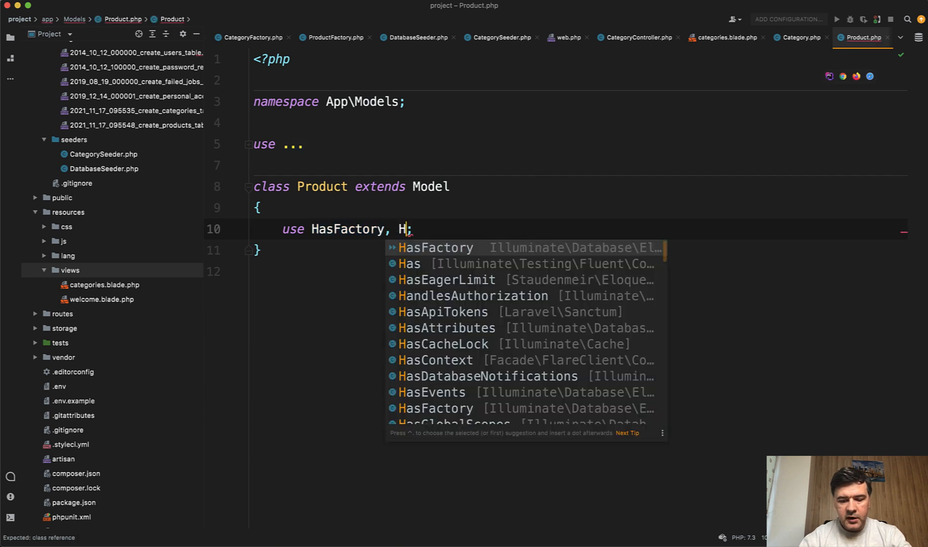
left_click(447, 279)
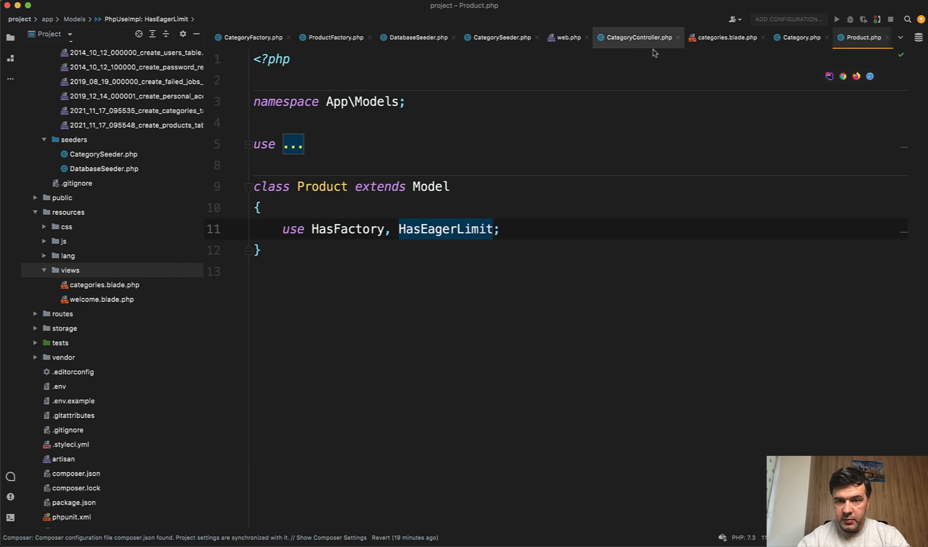
left_click(637, 37)
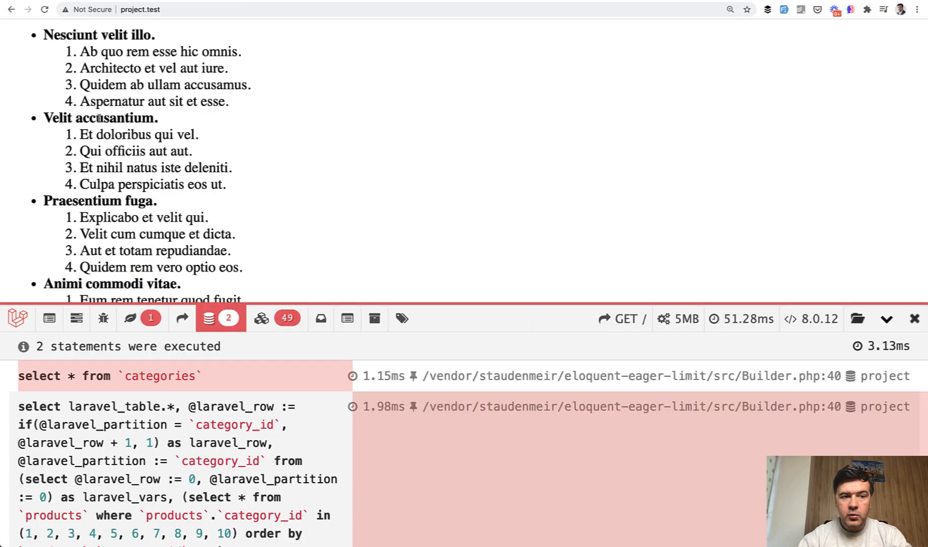
mouse_move(151, 200)
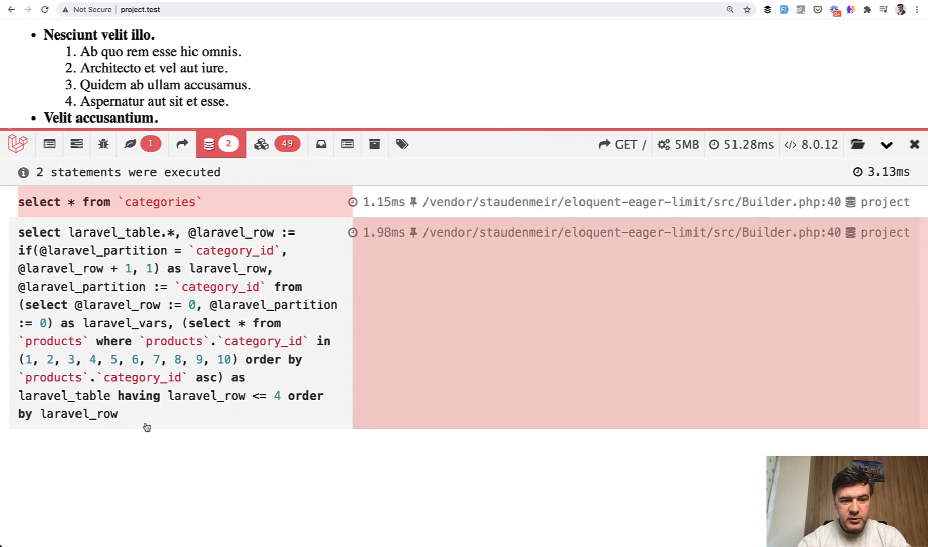
mouse_move(141, 232)
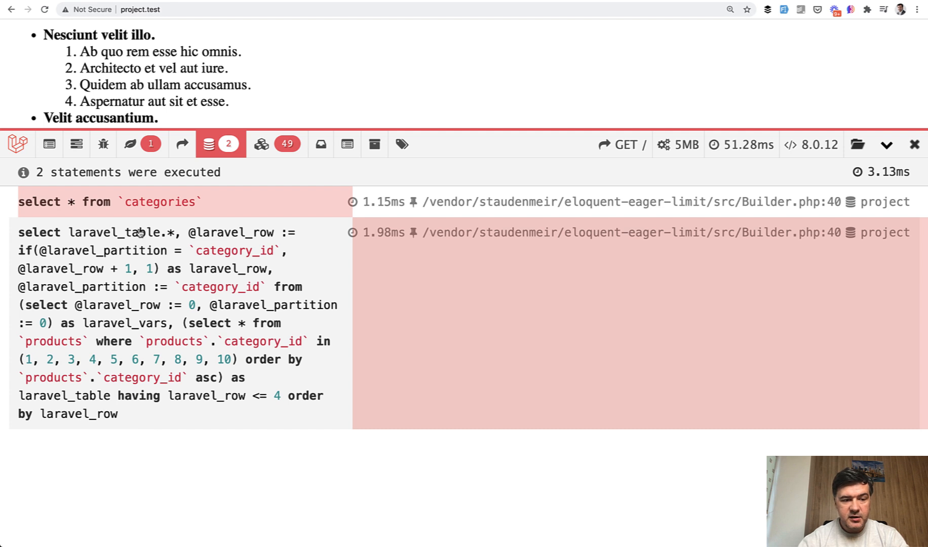
mouse_move(208, 232)
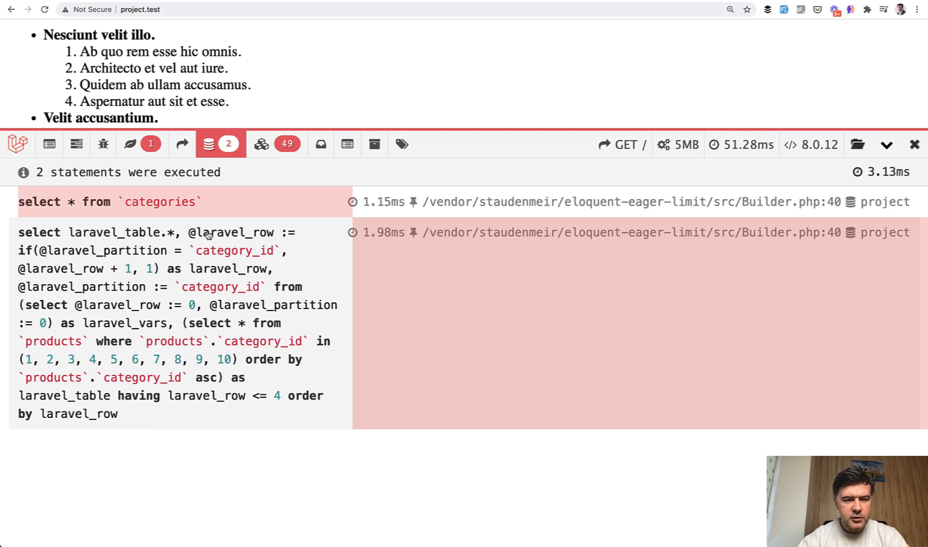
mouse_move(103, 455)
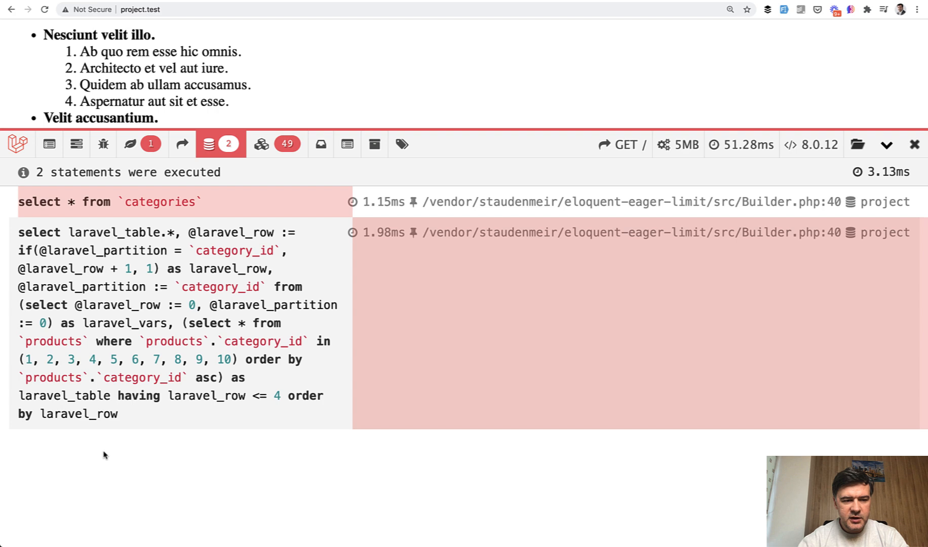
mouse_move(179, 480)
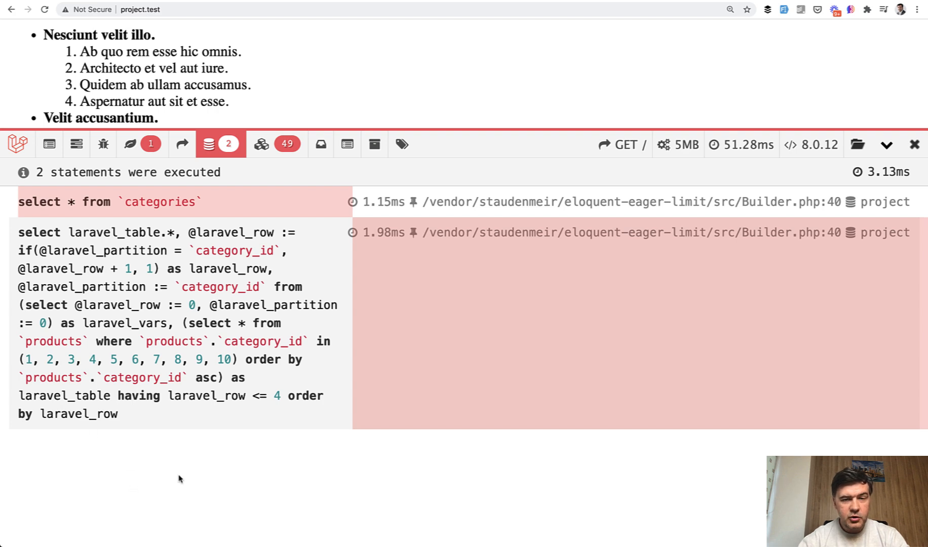
mouse_move(147, 427)
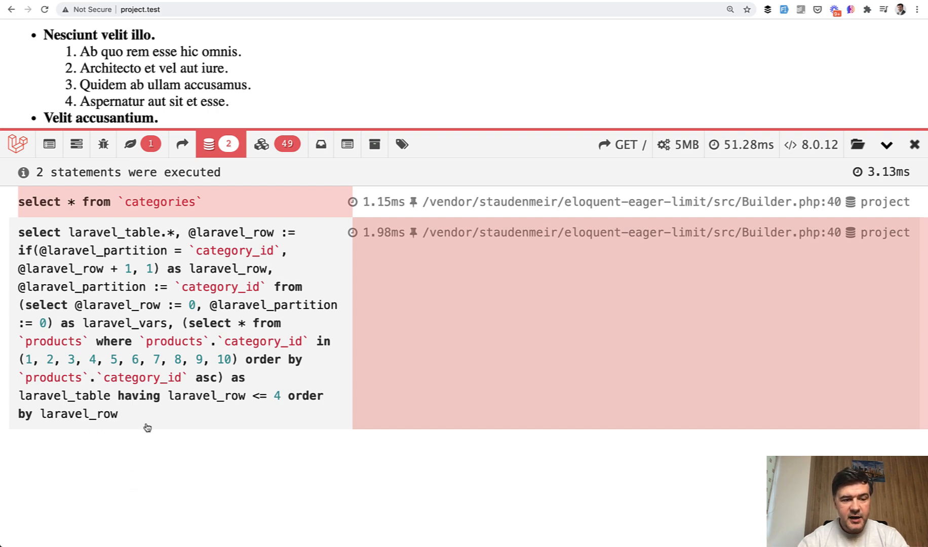
mouse_move(192, 472)
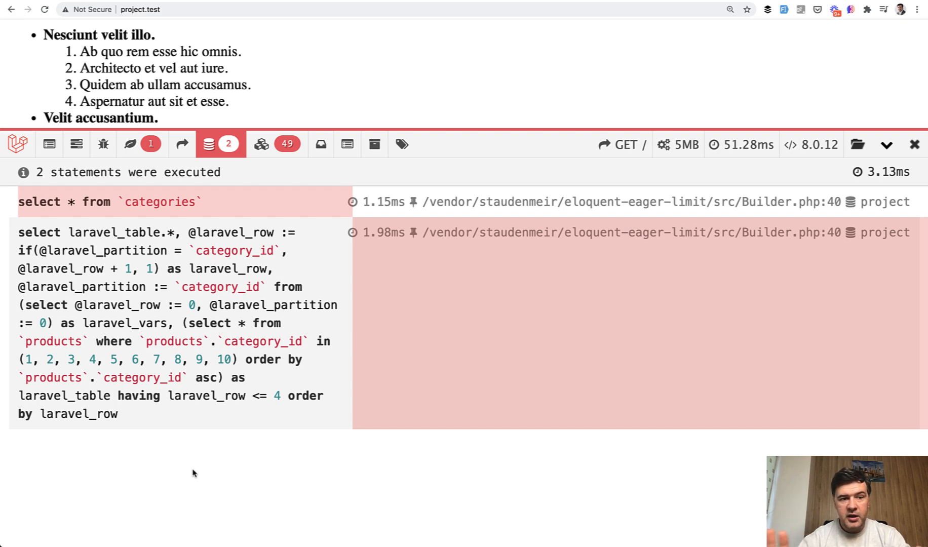
mouse_move(142, 497)
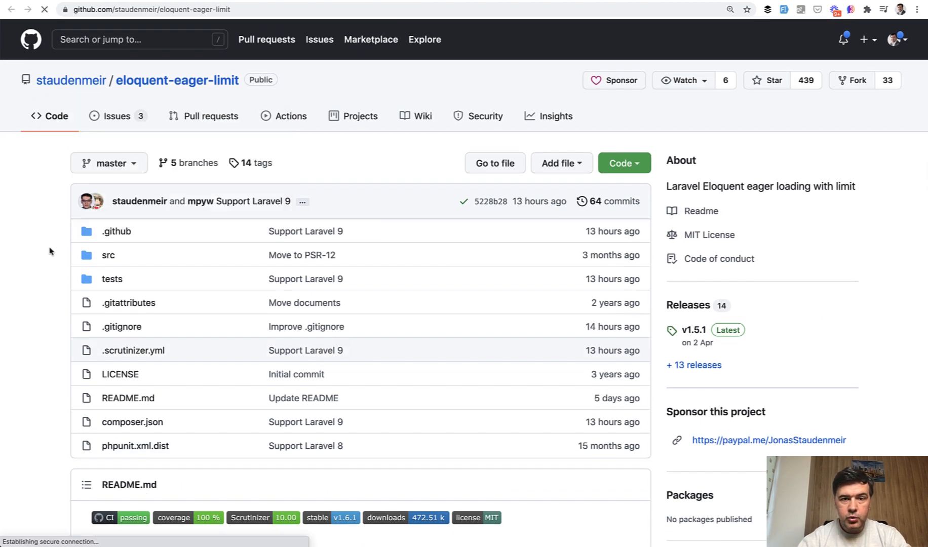
Open the staudenmeir GitHub profile from the repository owner link.
left_click(71, 80)
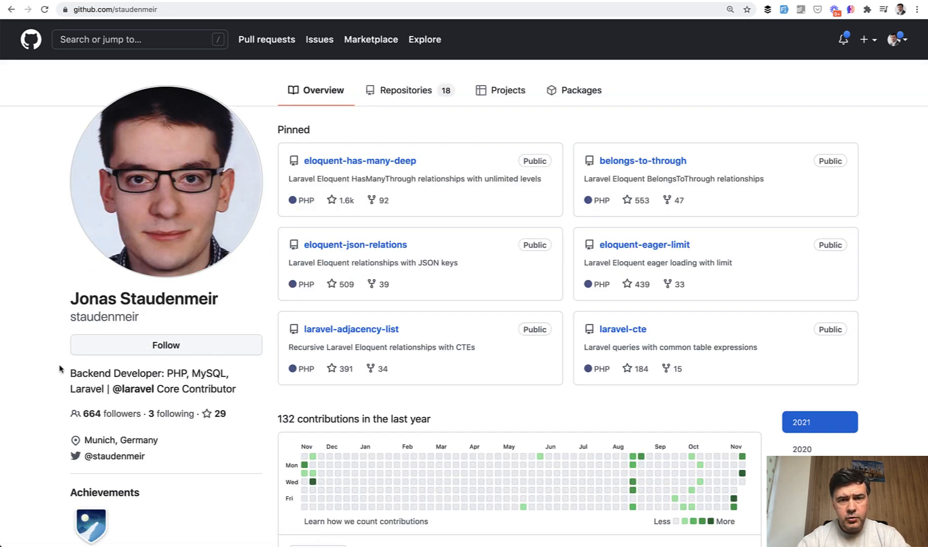
mouse_move(264, 394)
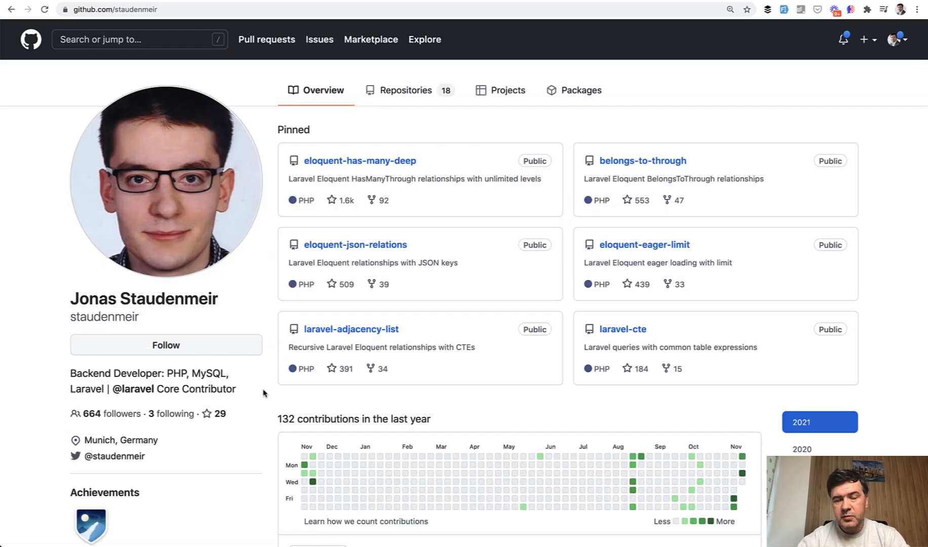
mouse_move(458, 288)
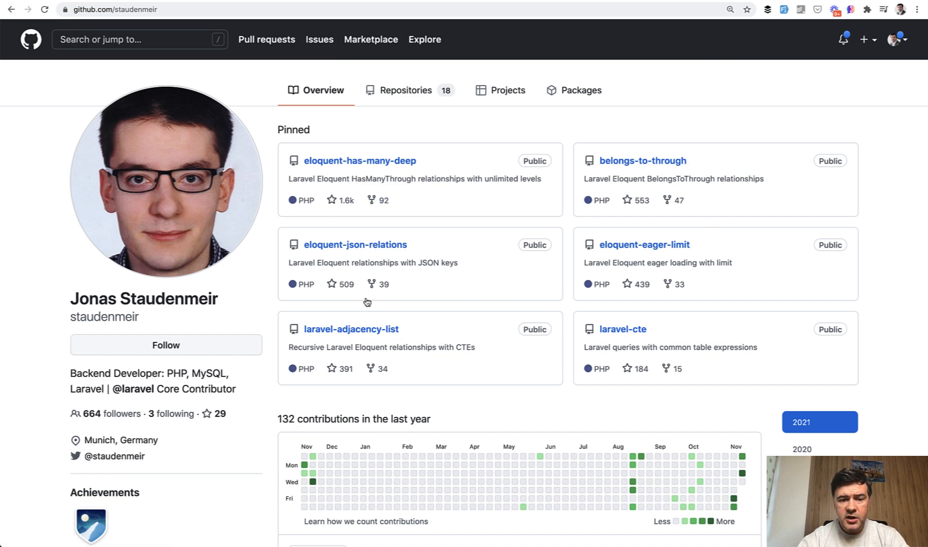
mouse_move(482, 353)
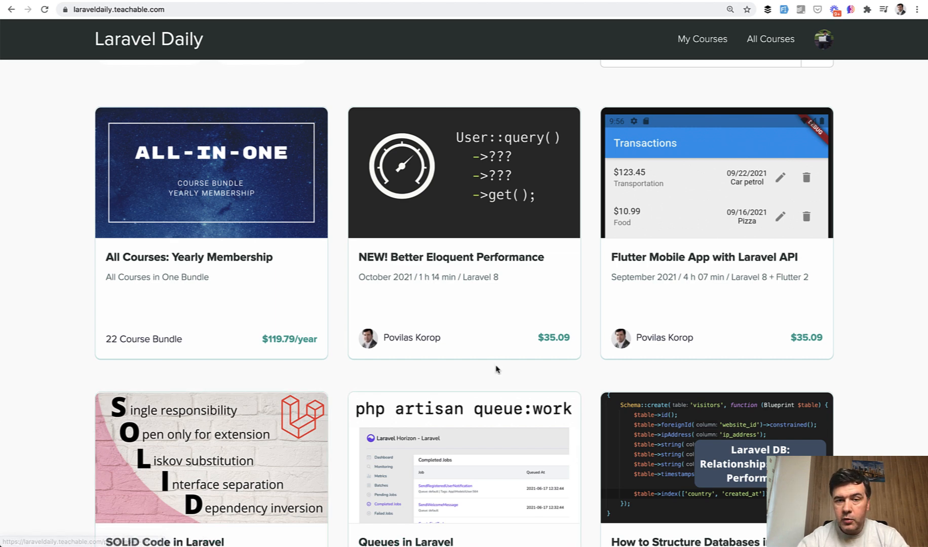
Scroll through the Laravel Daily Teachable course cards, including Better Eloquent Performance.
scroll("down", 3)
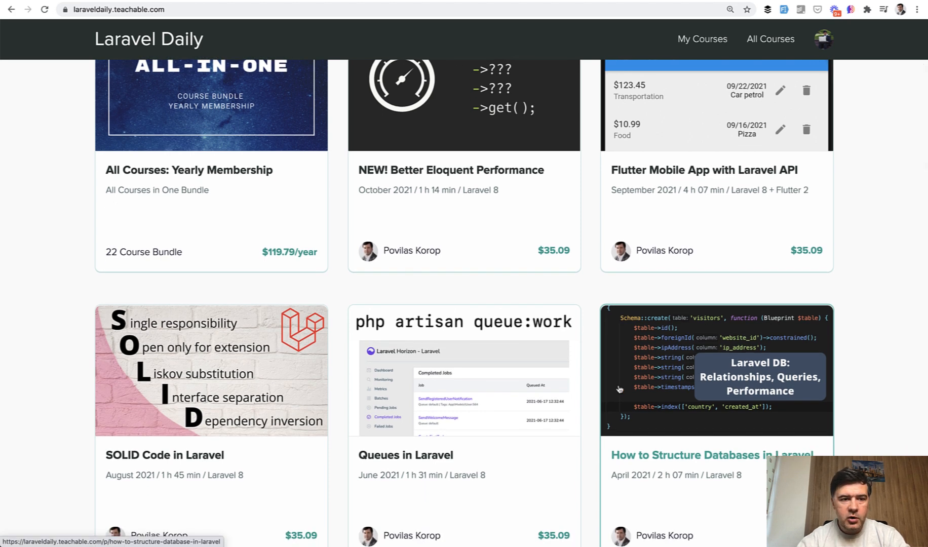
scroll("up", 3)
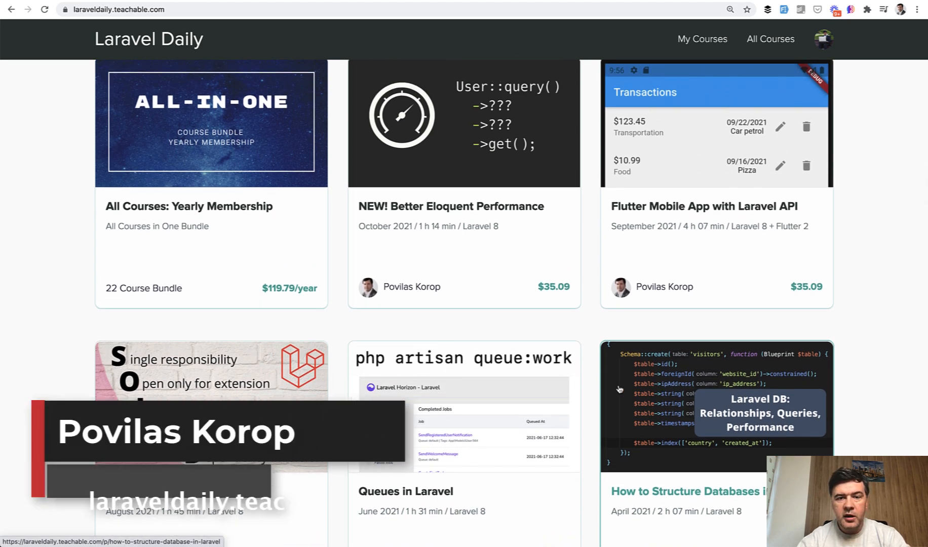
scroll("up", 3)
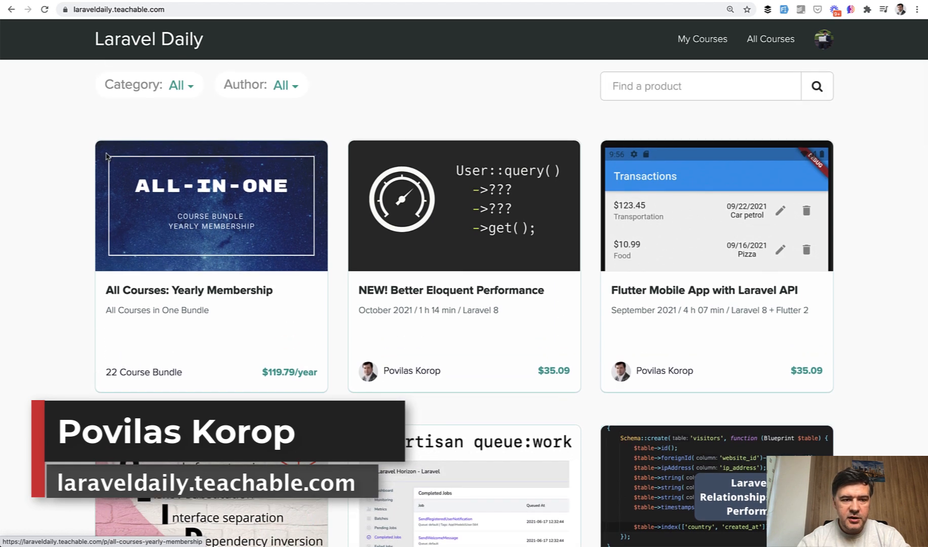
mouse_move(3, 280)
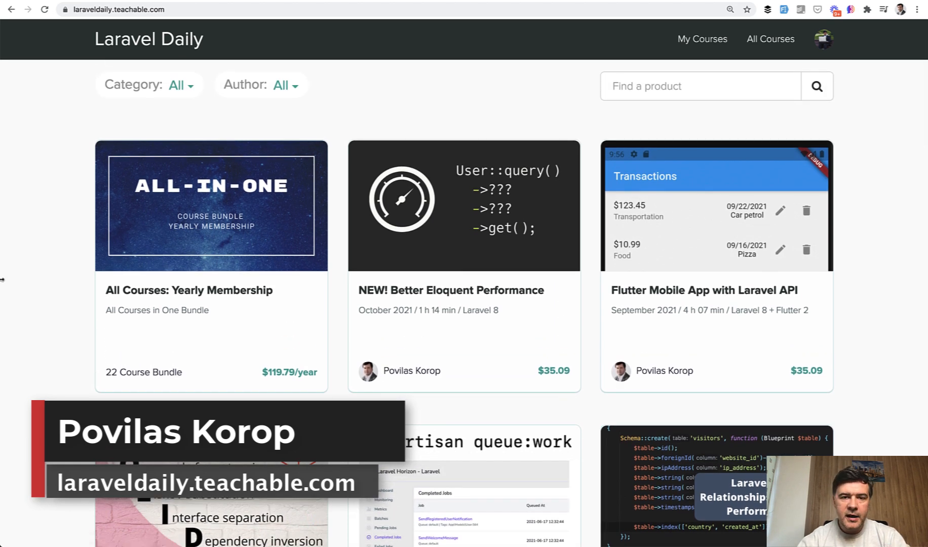